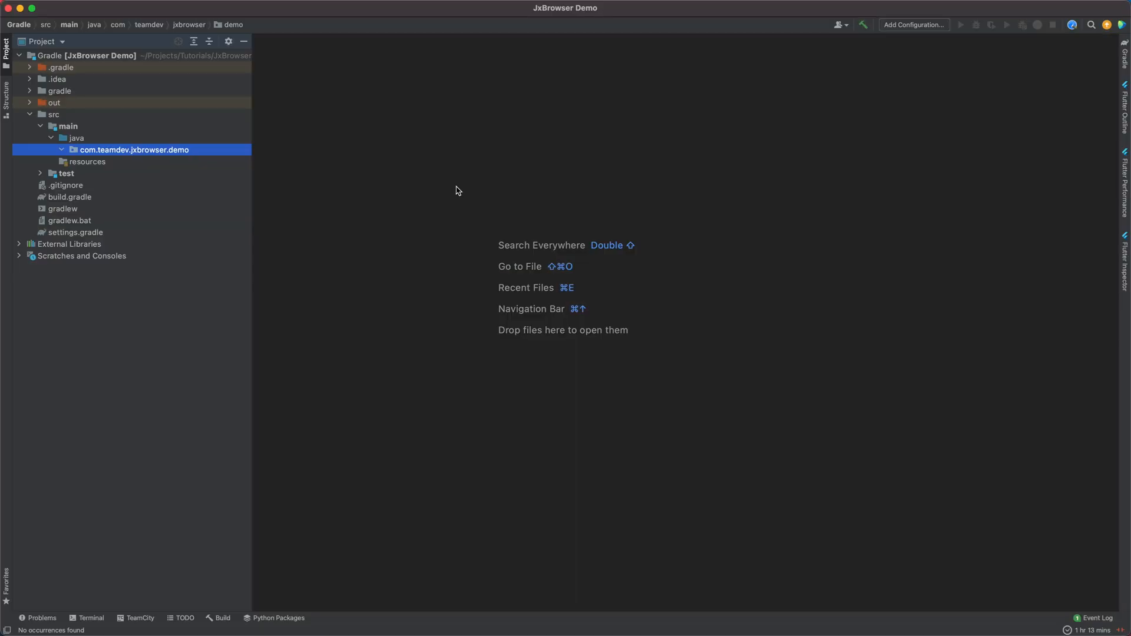
Write App.main with a centred, visible 1280×900 JFrame titled 'Java Swing Web Browser', closing with DISPOSE_ON_CLOSE
{"action": "type", "text": "App"}
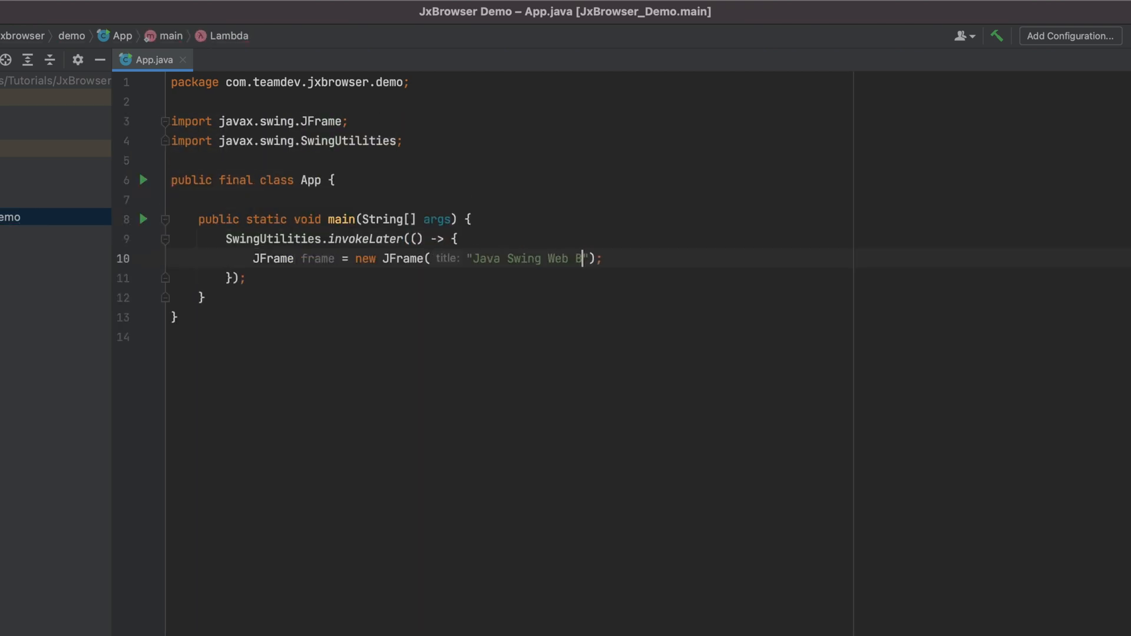
{"action": "type", "text": "rowser\");"}
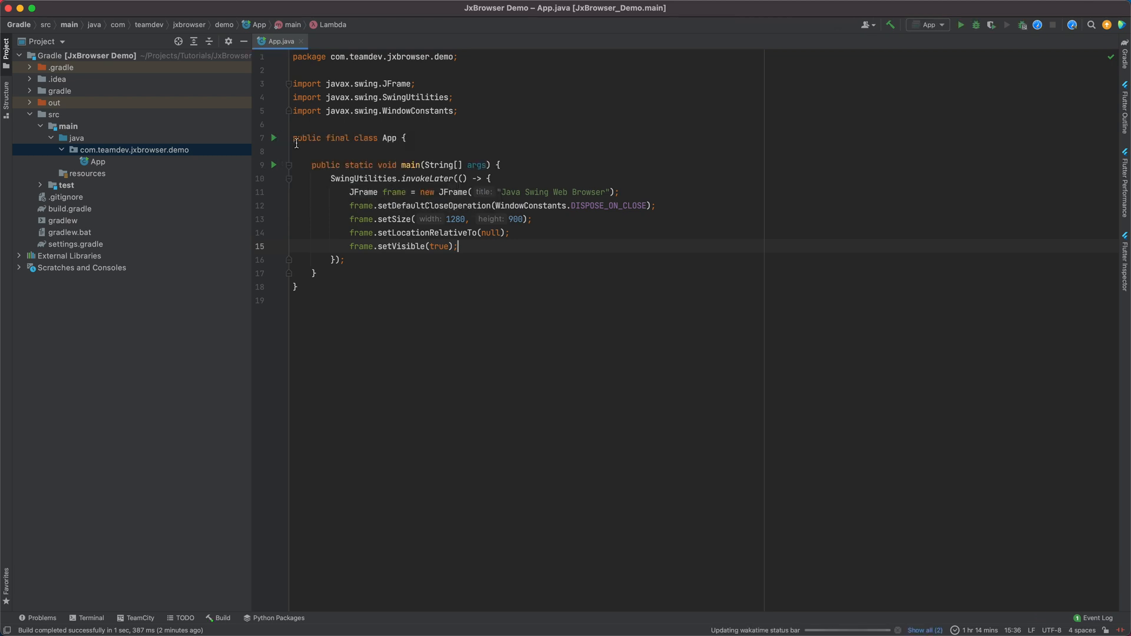
{"action": "left_click", "coordinate": [961, 25]}
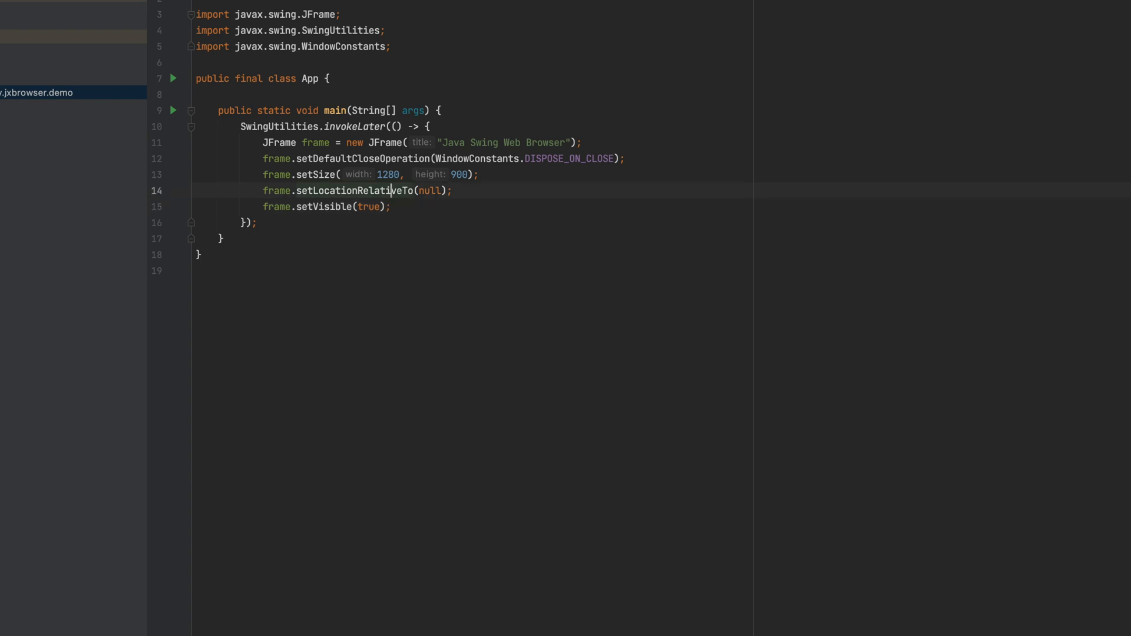
Insert Engine.newInstance(RenderingMode.HARDWARE_ACCELERATED) at the top of main, stored in an 'engine' variable
{"action": "key", "text": "Enter"}
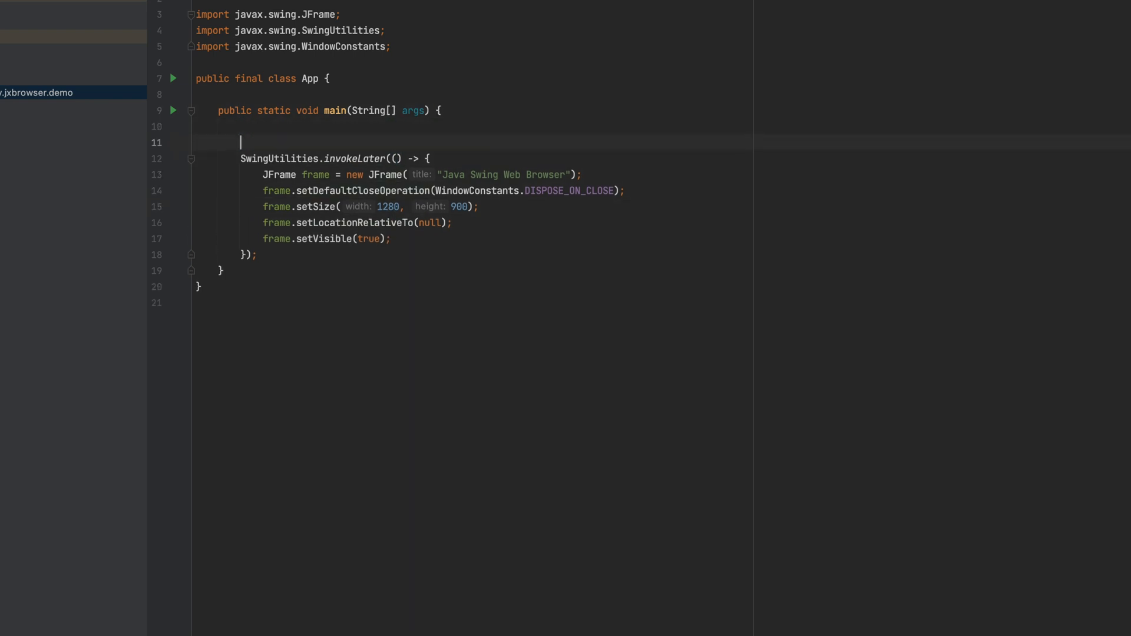
{"action": "type", "text": "Engine."}
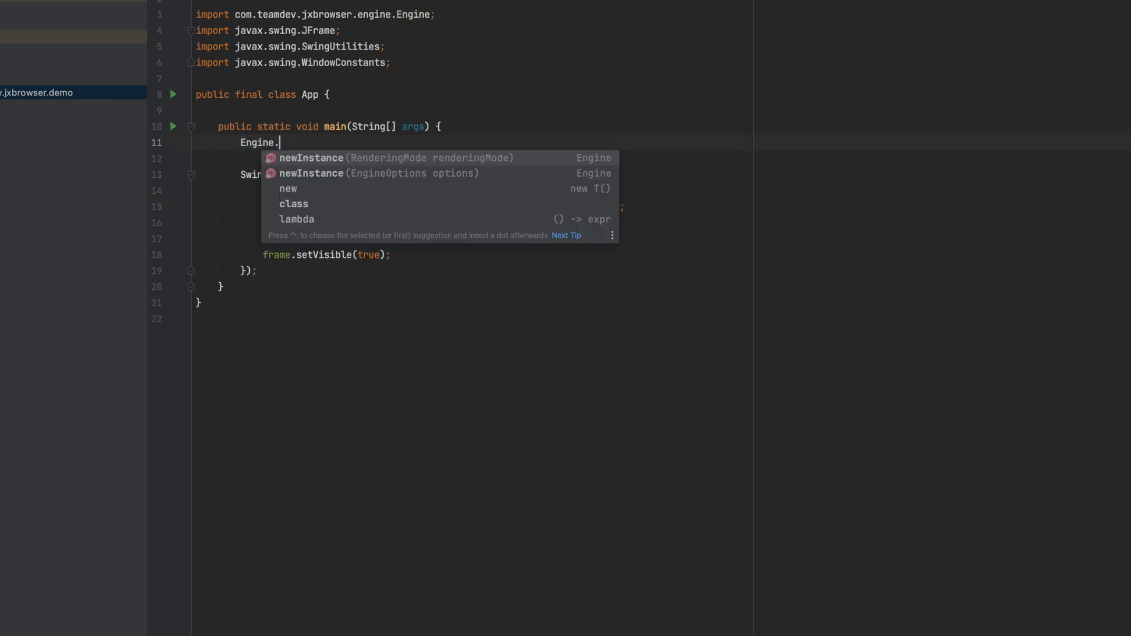
{"action": "type", "text": "newInstance("}
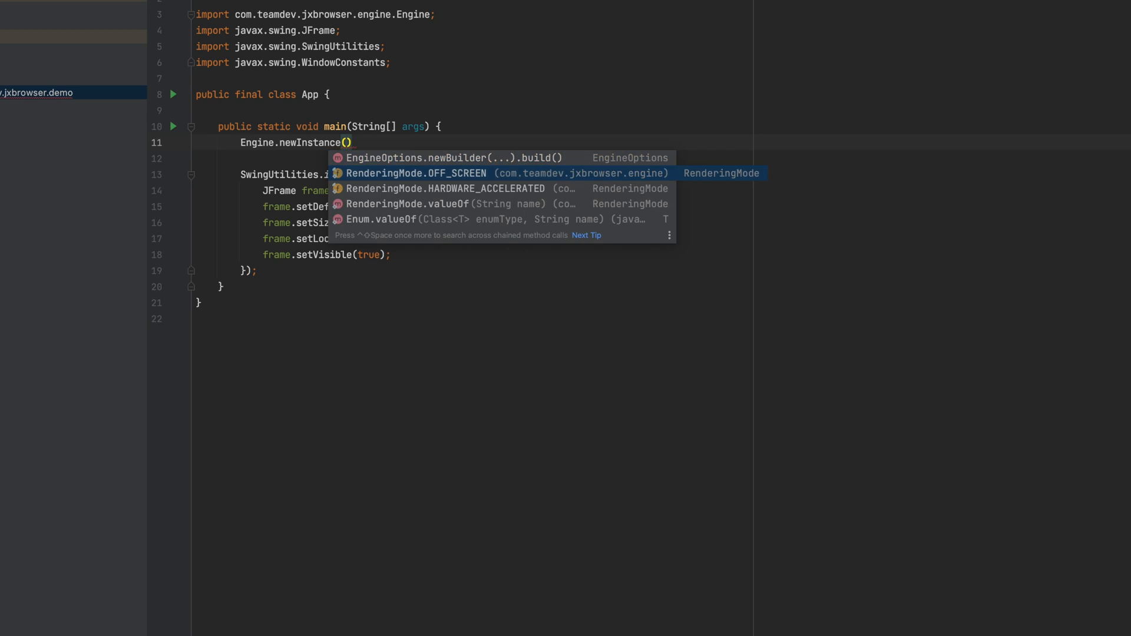
{"action": "key", "text": "Down"}
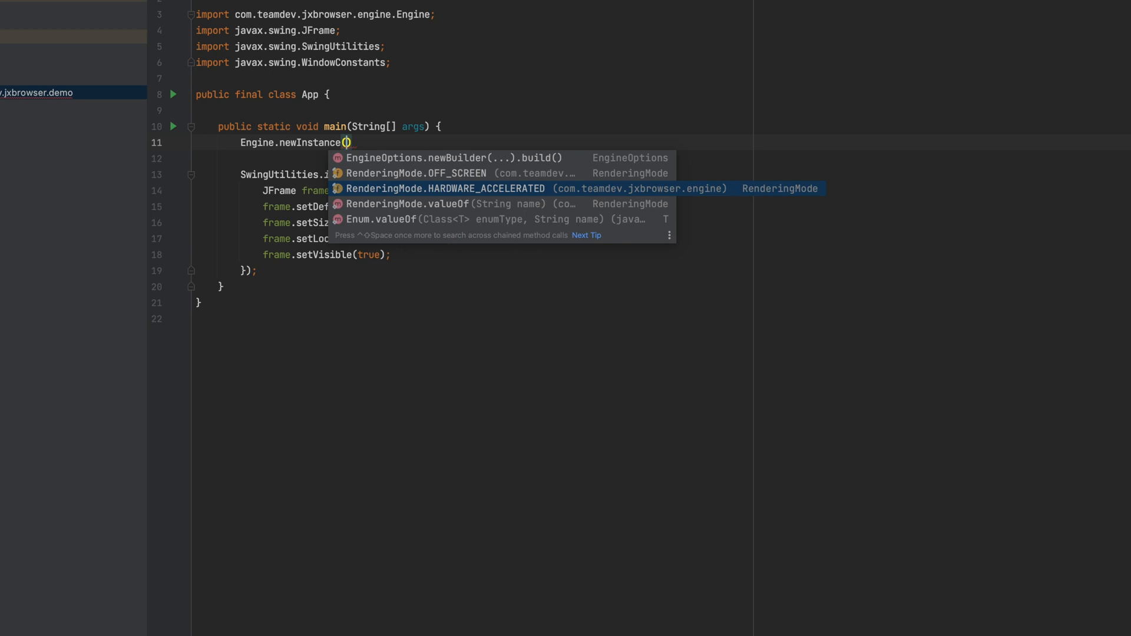
{"action": "key", "text": "Up"}
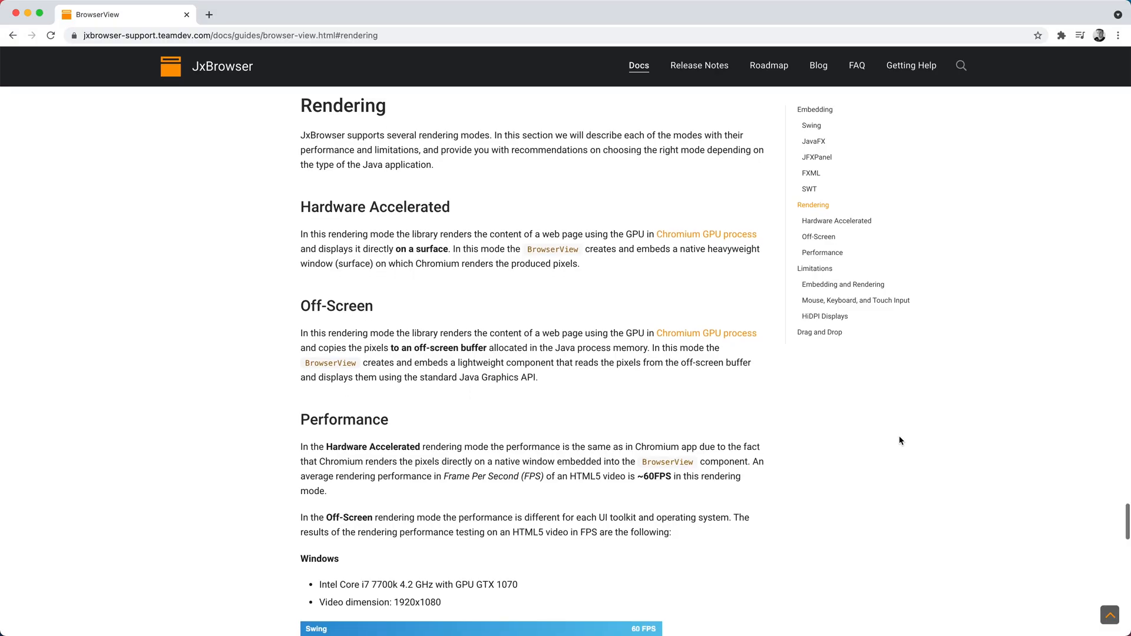
{"action": "scroll", "scroll_direction": "down", "scroll_amount": 3}
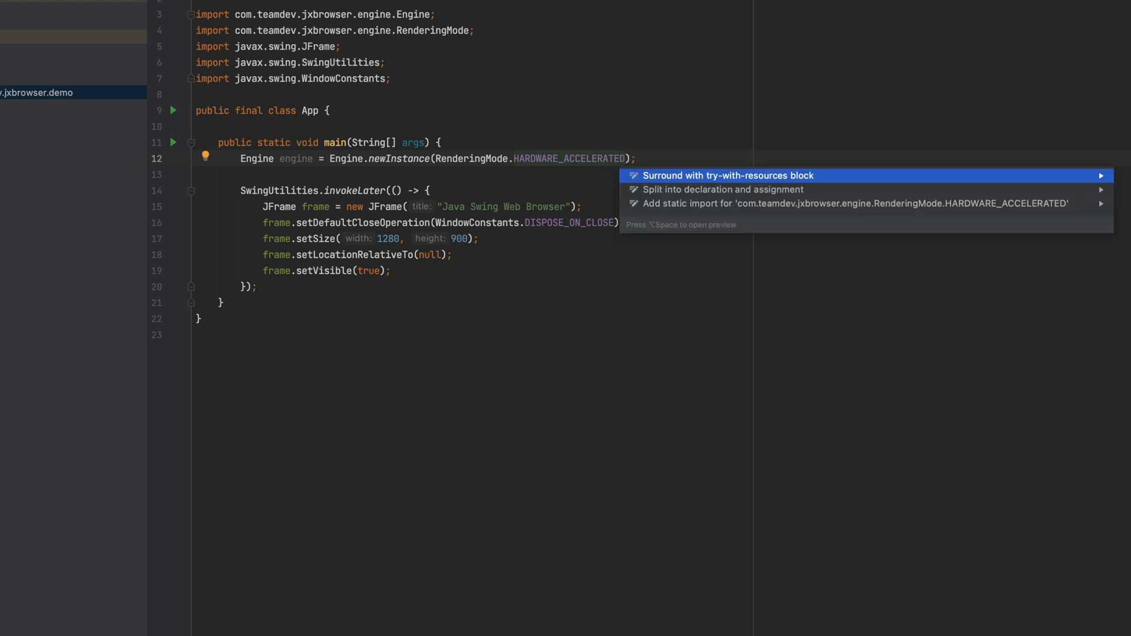
Statically import HARDWARE_ACCELERATED and add engine.newBrowser() wrapped in BrowserView.newInstance(browser) inside invokeLater
{"action": "left_click", "coordinate": [852, 206]}
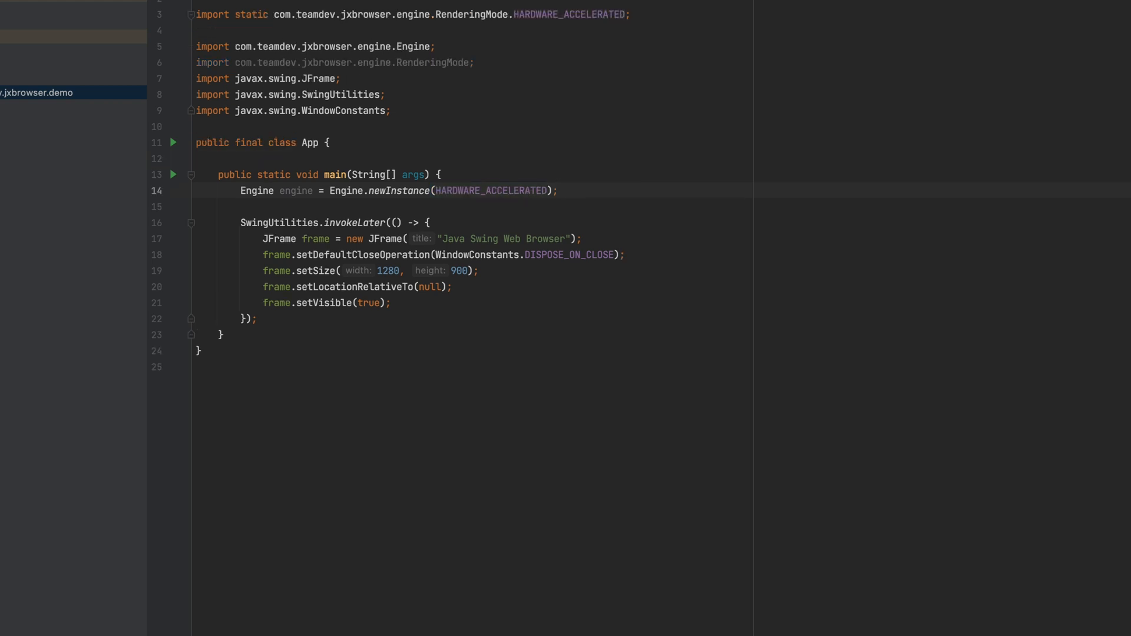
{"action": "type", "text": "engine.newBrowser();"}
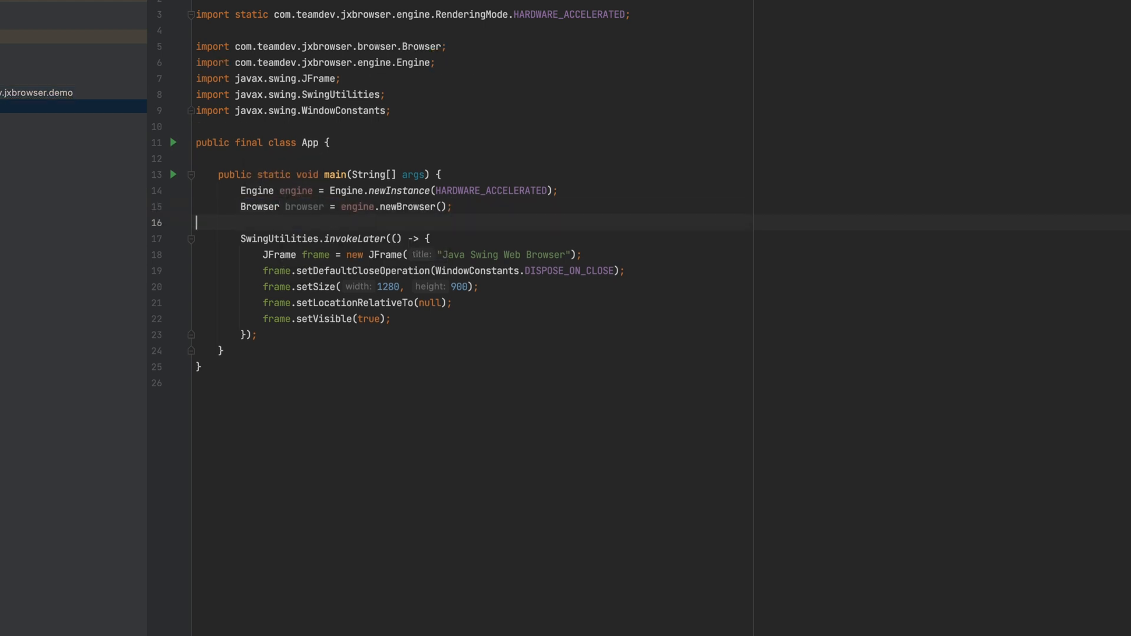
{"action": "type", "text": "BrowserView.newInstance(browser);"}
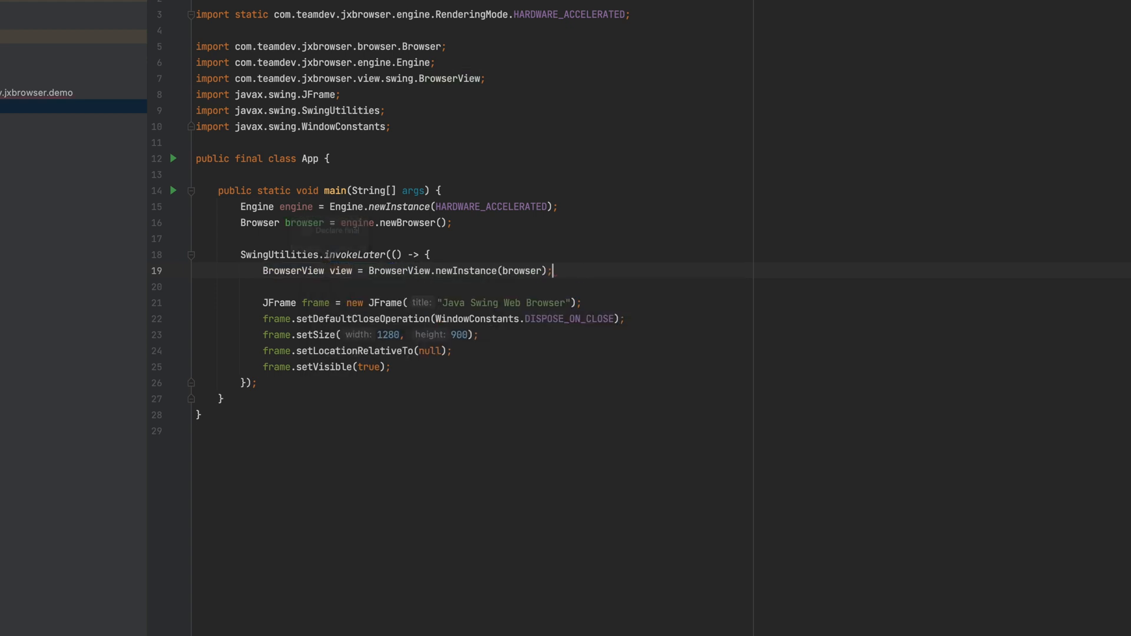
{"action": "type", "text": "new JTextField();"}
{"action": "type", "text": "addressBar"}
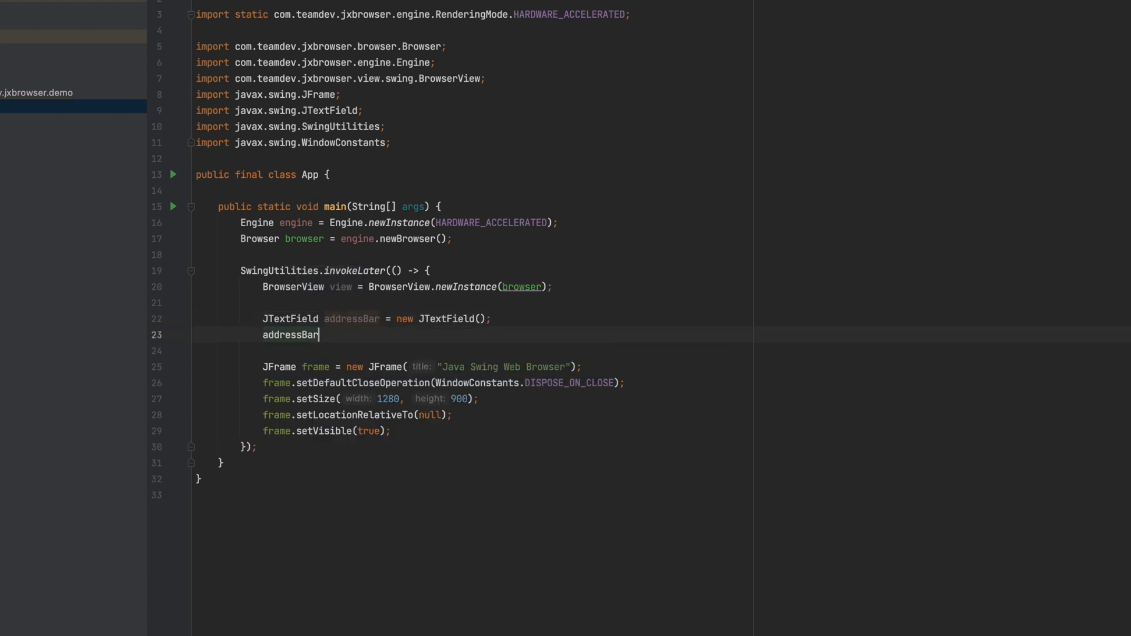
{"action": "type", "text": ".addActionListener(e -> browser.navigation().loadUrl(addressBar.getText()));"}
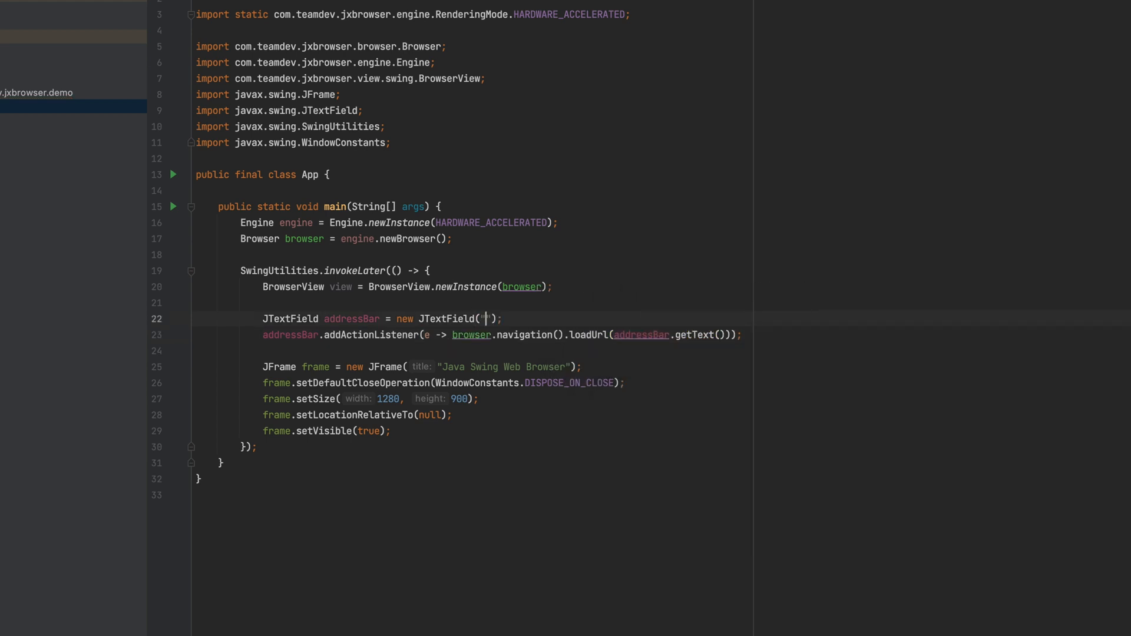
{"action": "type", "text": "https://html"}
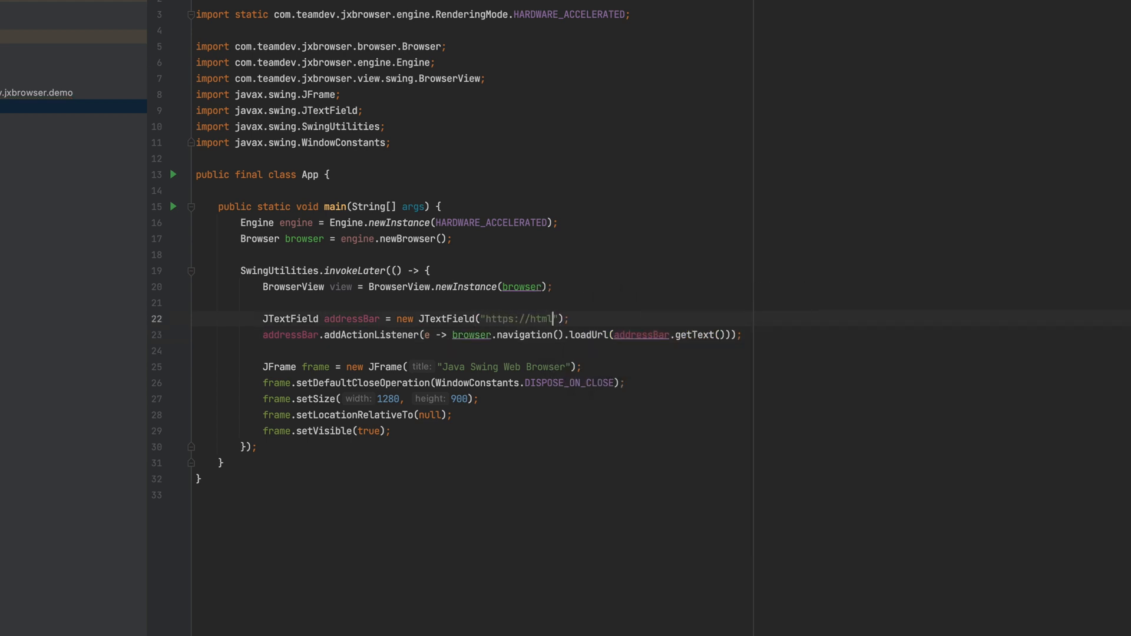
{"action": "type", "text": "5test.com"}
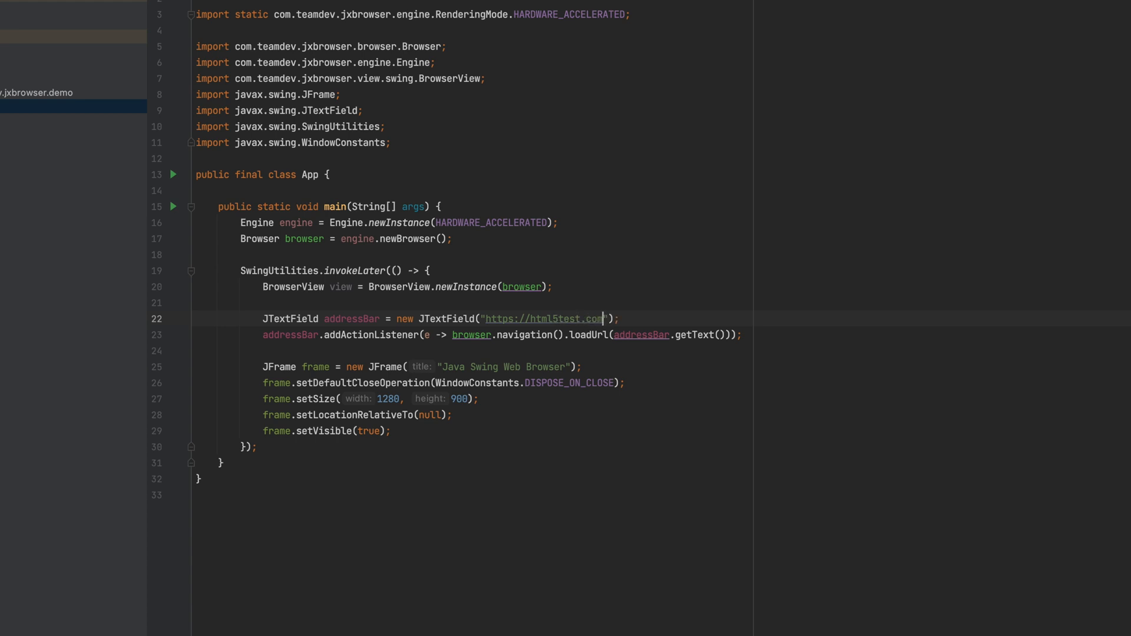
{"action": "type", "text": "frame.add(view, BorderLayout.CENTER);"}
{"action": "type", "text": "frame.add(addressBar, BorderLayout.NORTH);"}
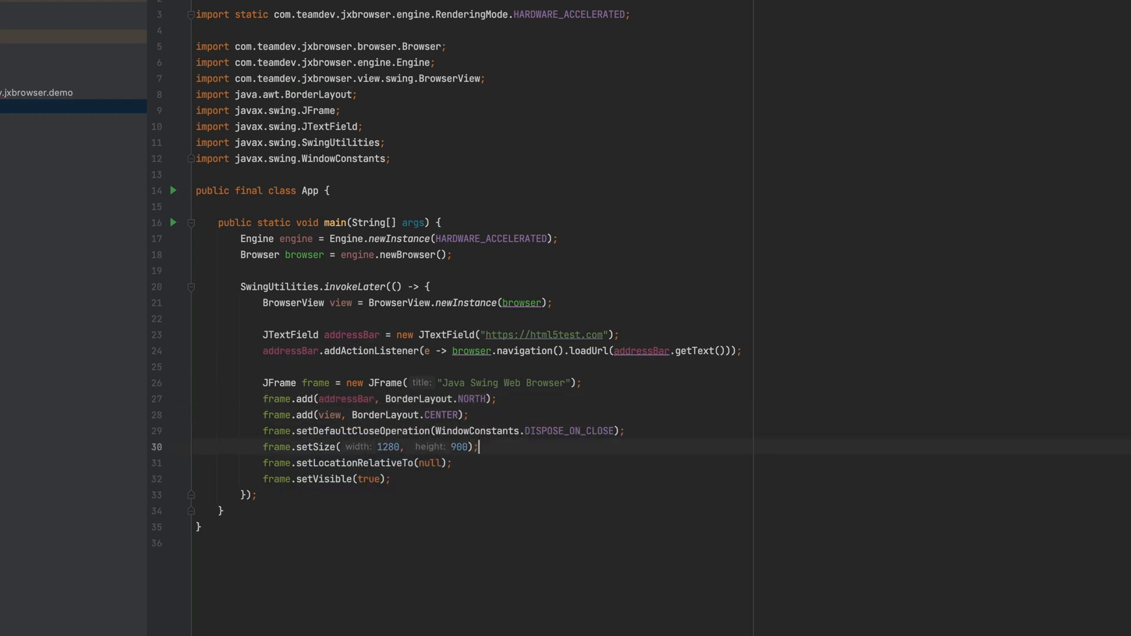
Load addressBar.getText() after setVisible, close the engine in windowClosing, and run App
{"action": "type", "text": "bro"}
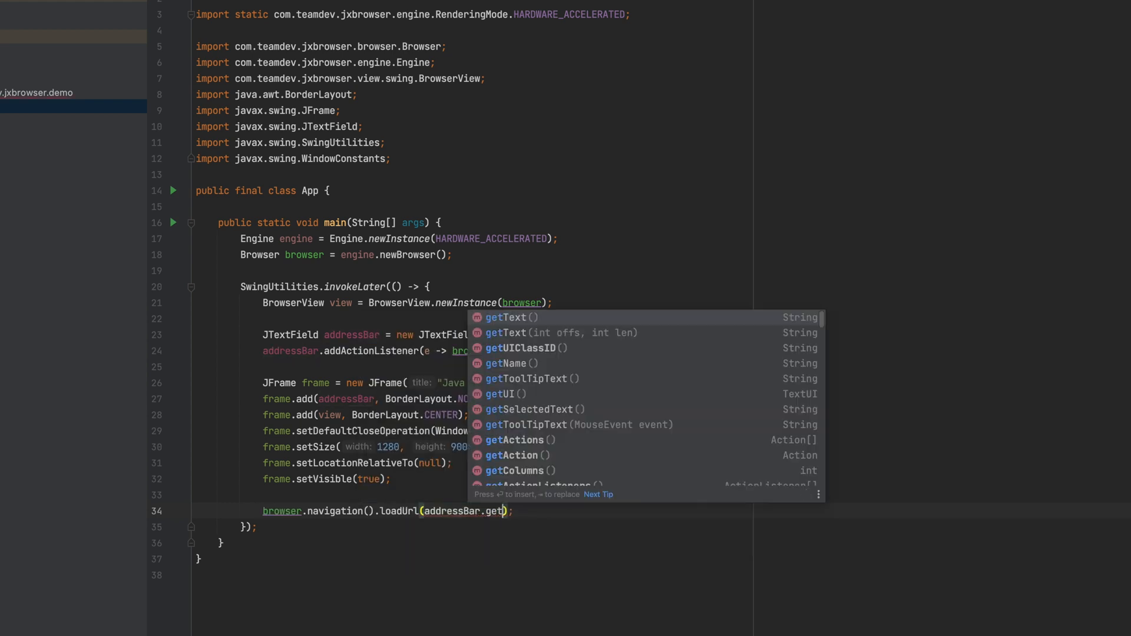
{"action": "key", "text": "Enter"}
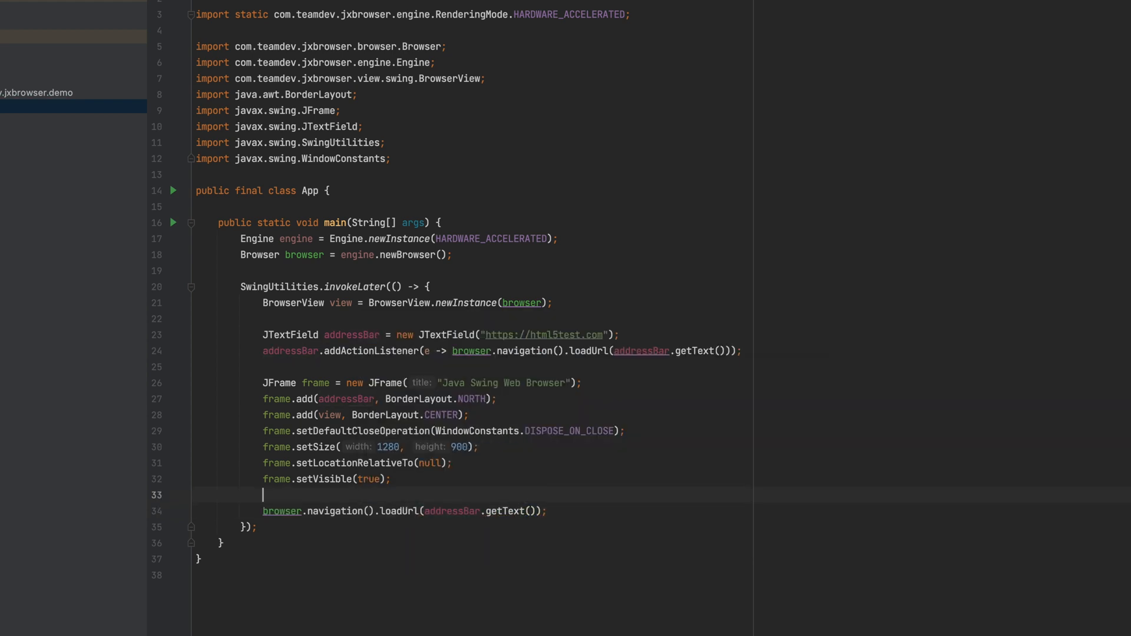
{"action": "type", "text": "frame.addwindowListener(new WindowAdapter() {"}
{"action": "type", "text": "engine.close();"}
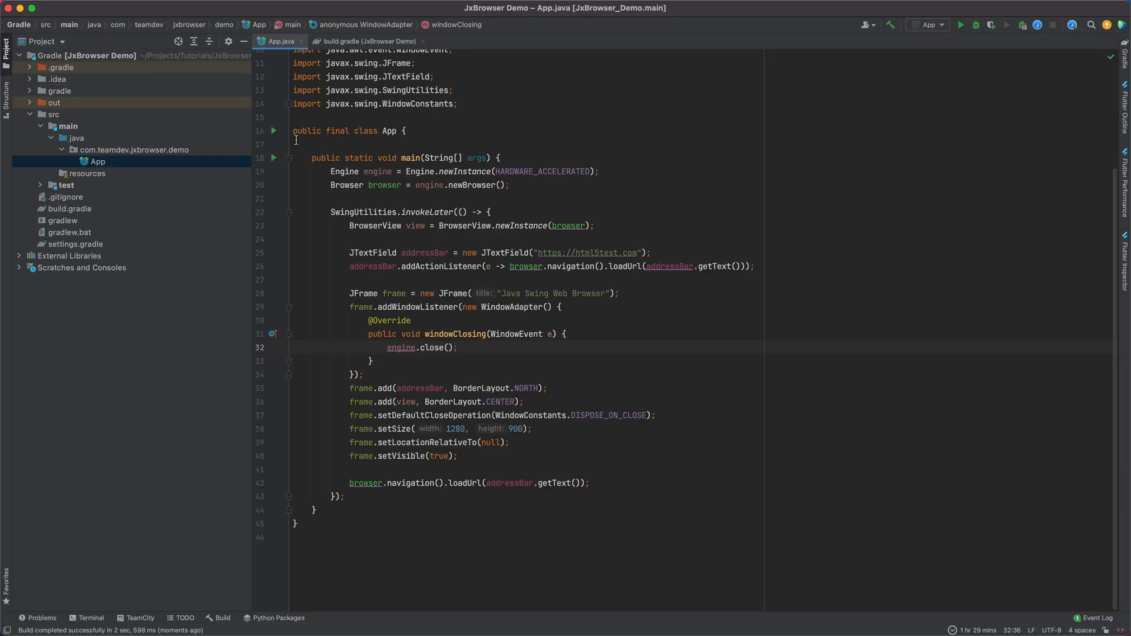
{"action": "left_click", "coordinate": [962, 25]}
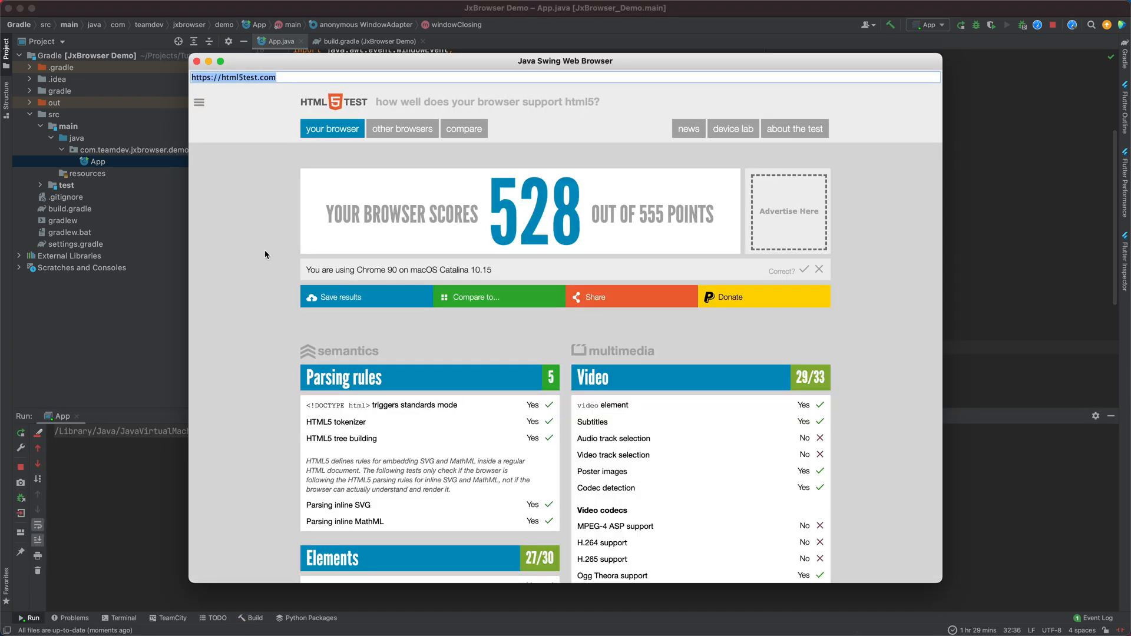
{"action": "scroll", "scroll_direction": "down", "scroll_amount": 3}
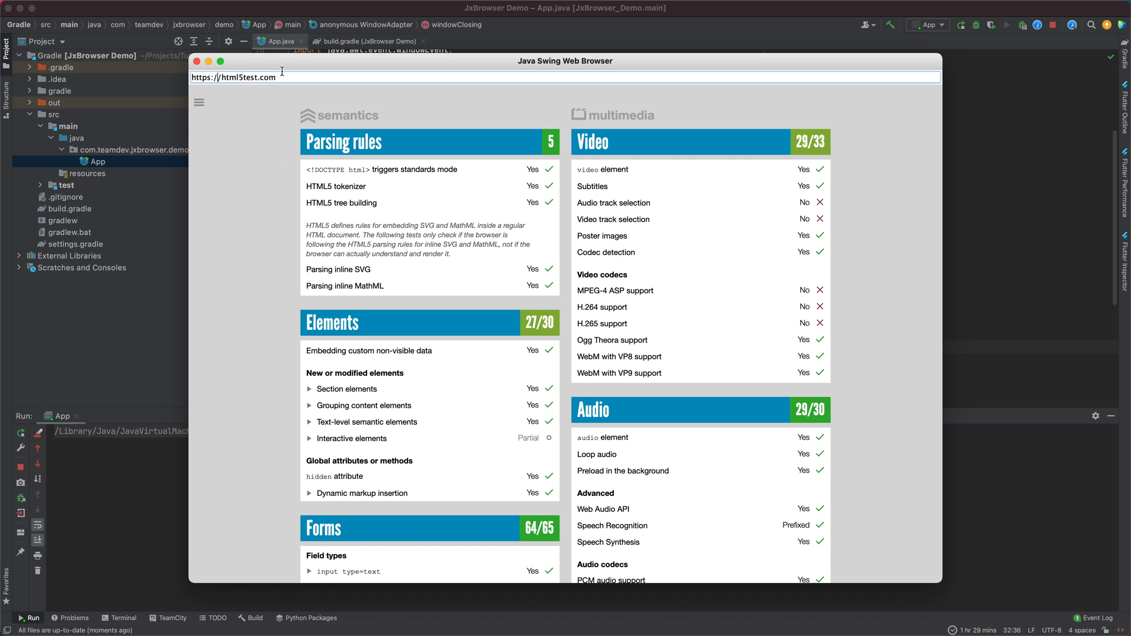
{"action": "type", "text": "https://netfli"}
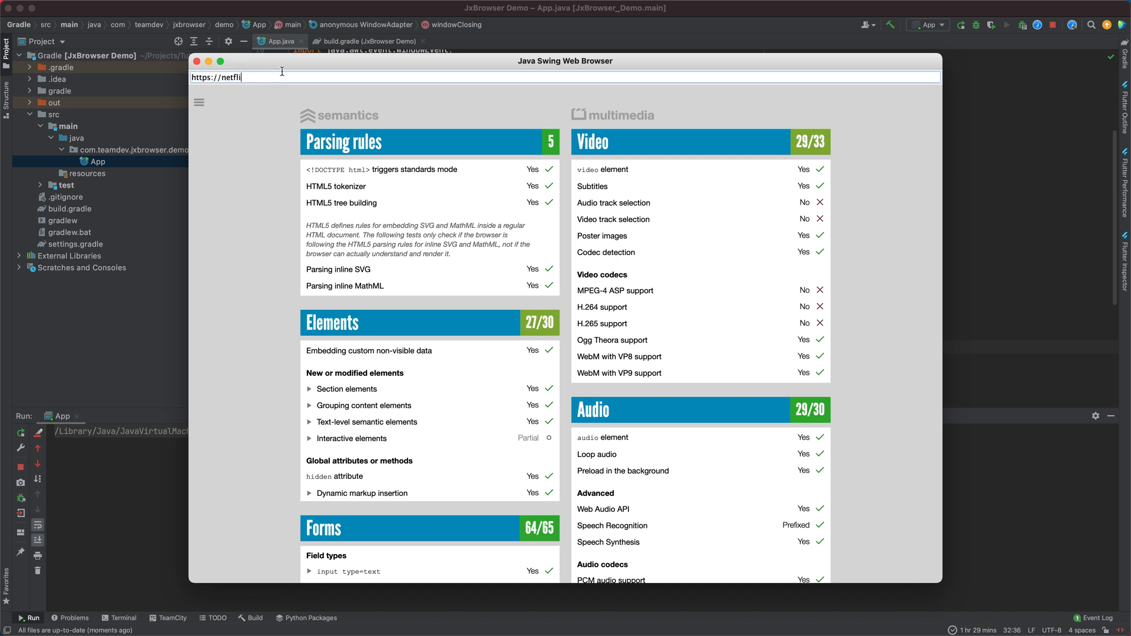
{"action": "type", "text": "x.com"}
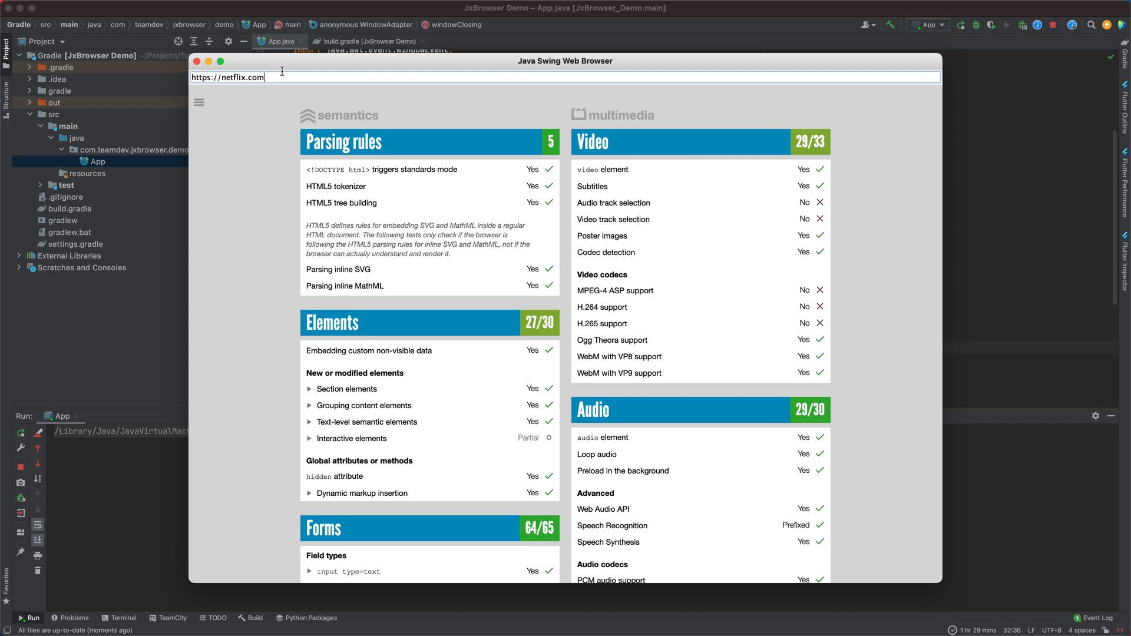
{"action": "key", "text": "Enter"}
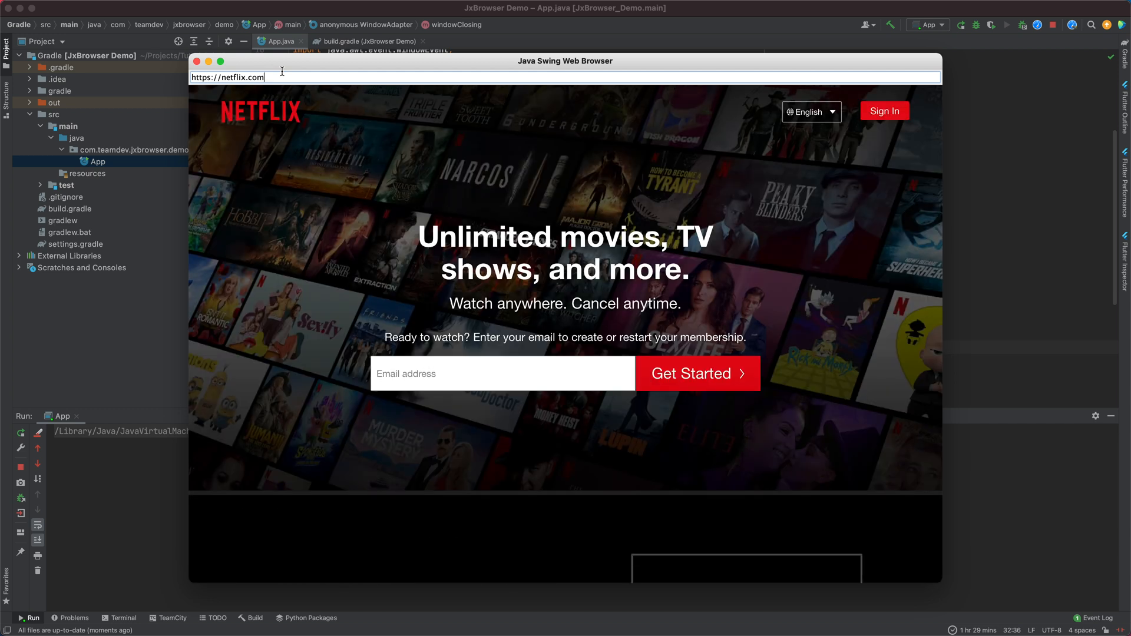